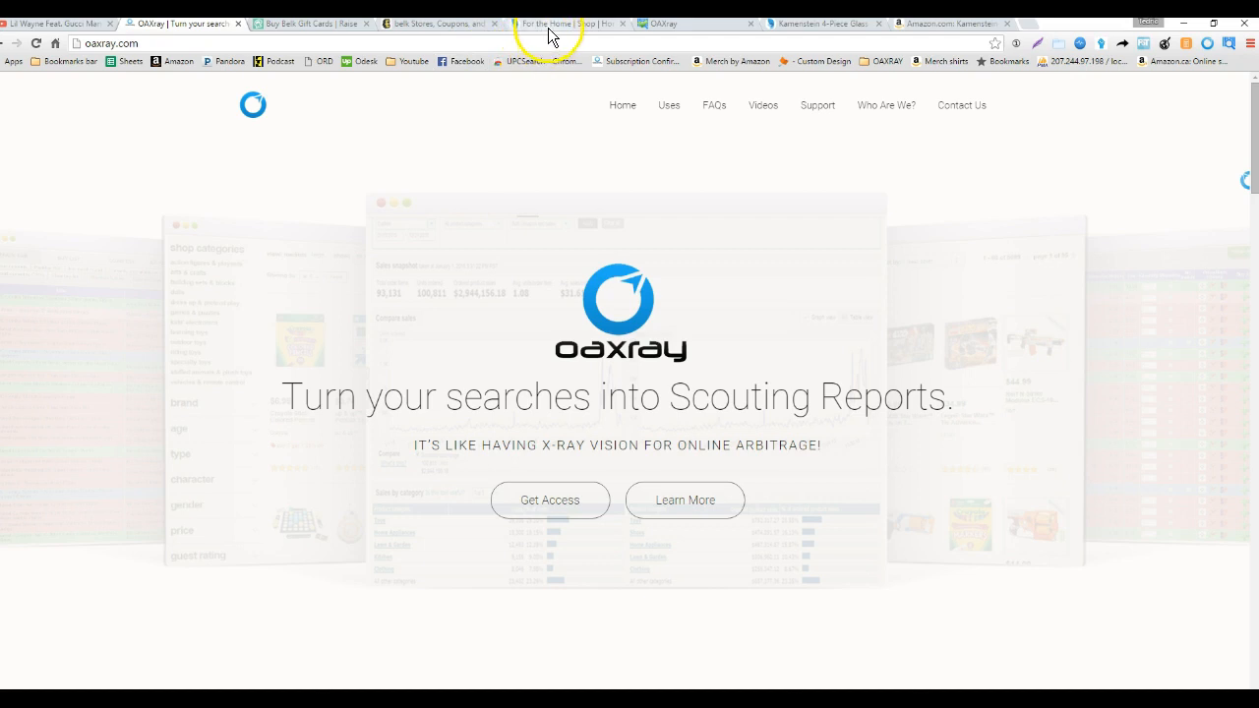
Switch to the Belk Clean, Store & Organize listing of 421 home items
left_click(566, 22)
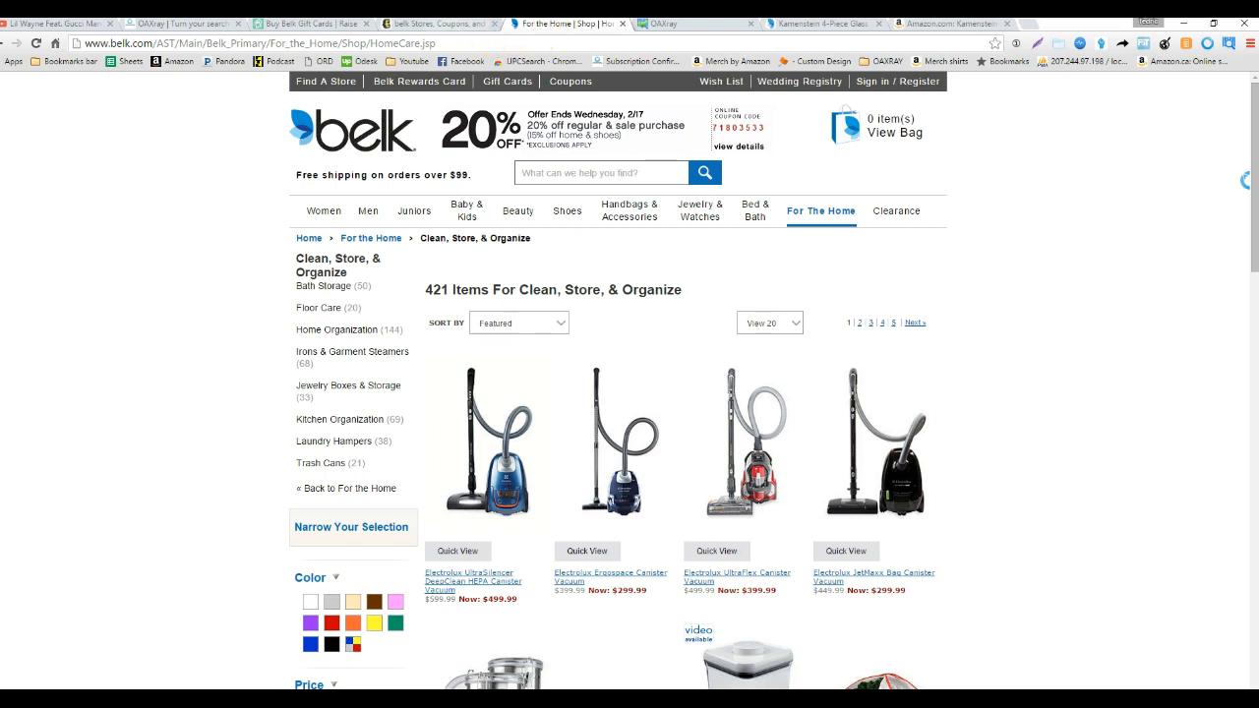
View the Raise listing of discounted Belk gift cards, up to 21.2% off
left_click(296, 23)
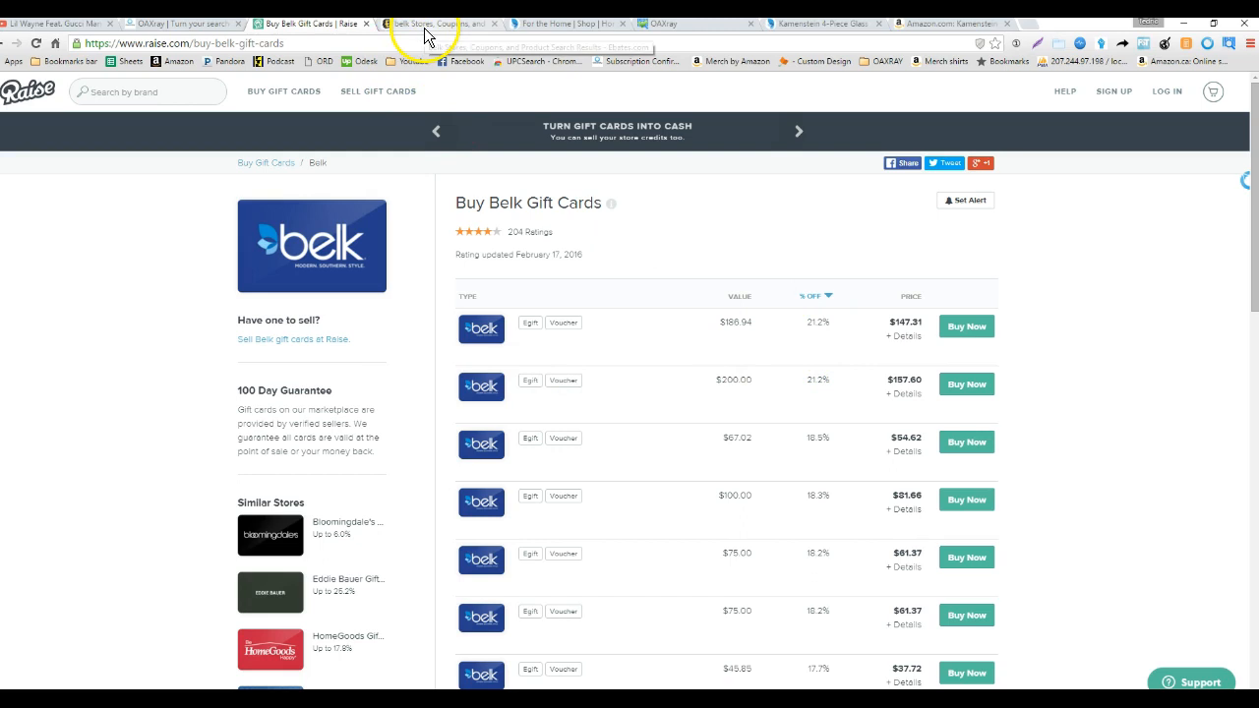
left_click(433, 23)
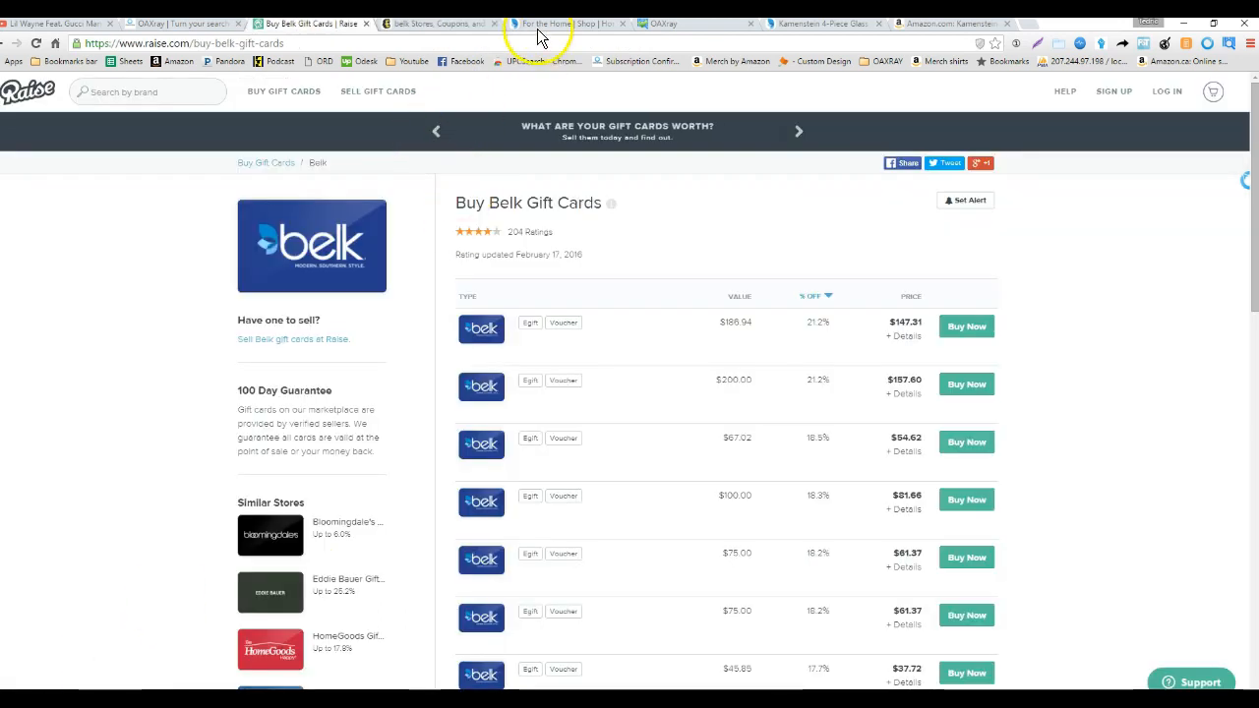
Return via the Belk listing to the OAXray results table showing mostly negative ROI
left_click(566, 22)
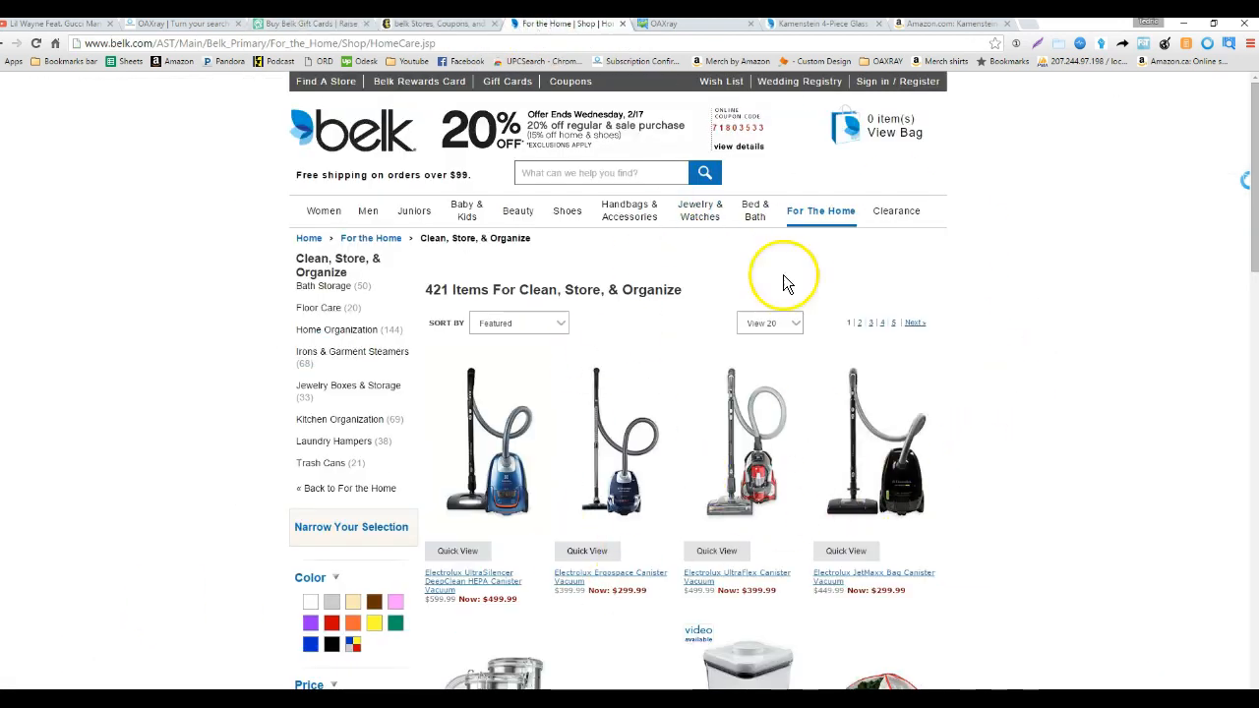
left_click(669, 24)
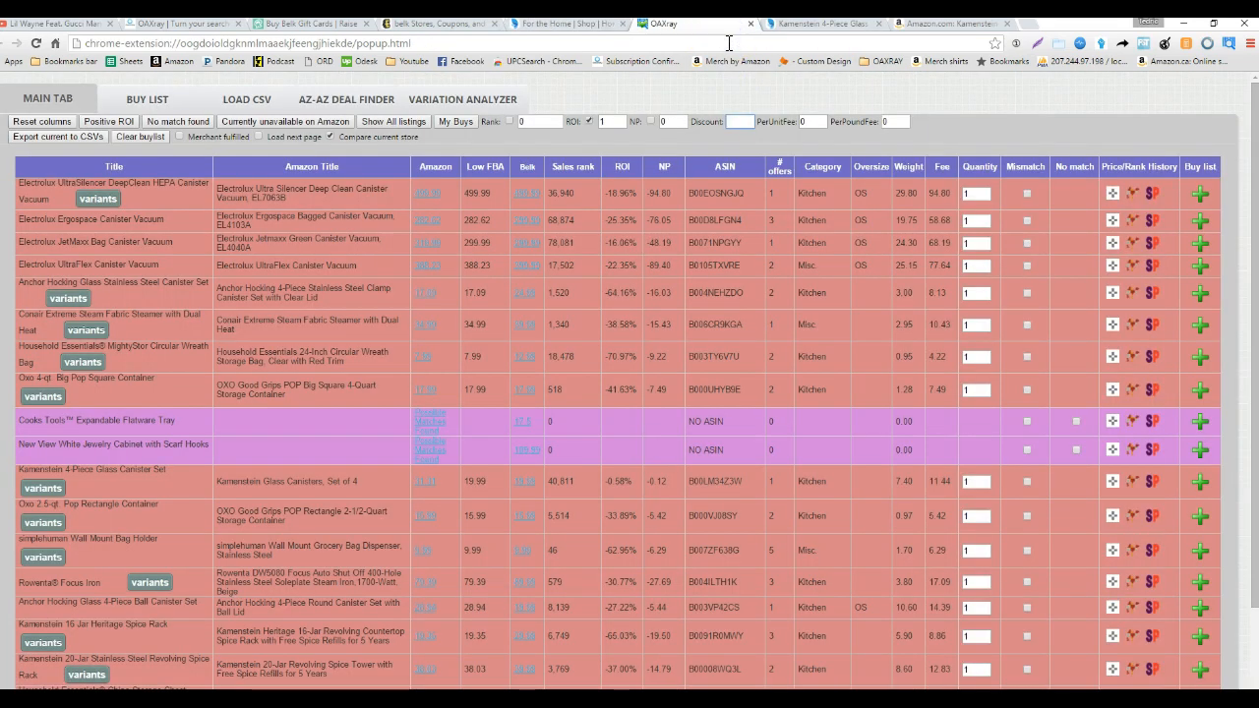
left_click(733, 121)
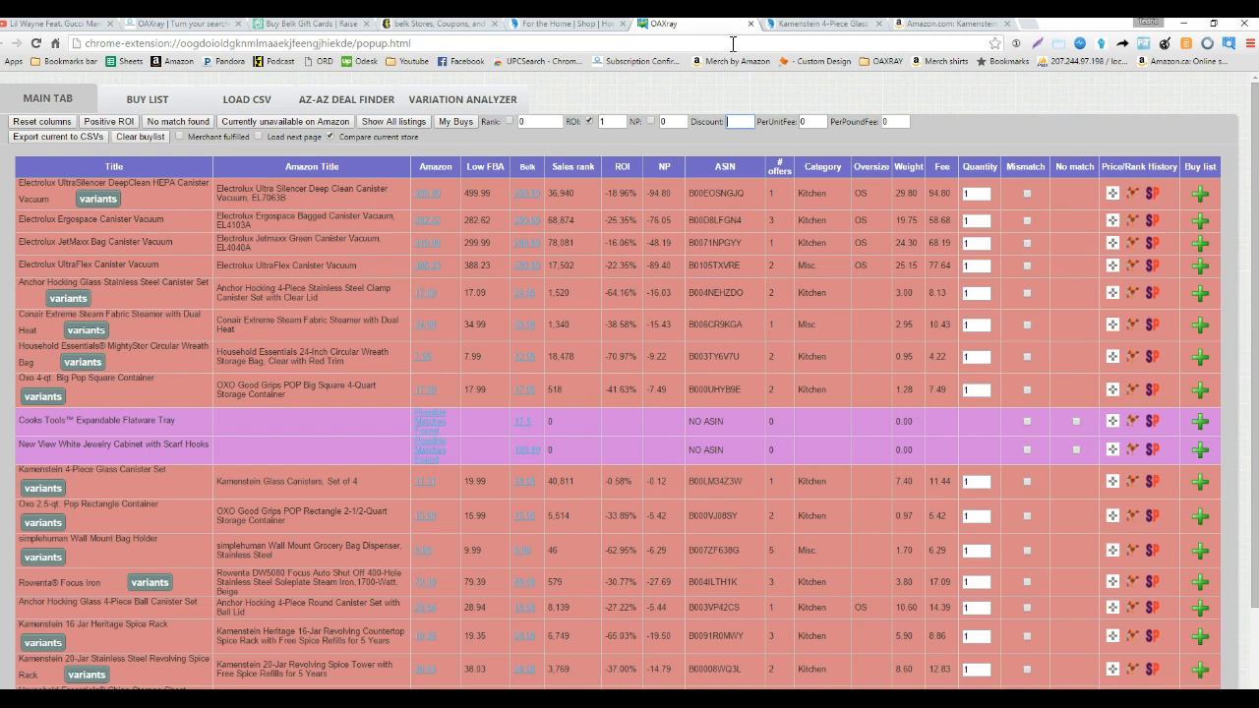
mouse_move(736, 121)
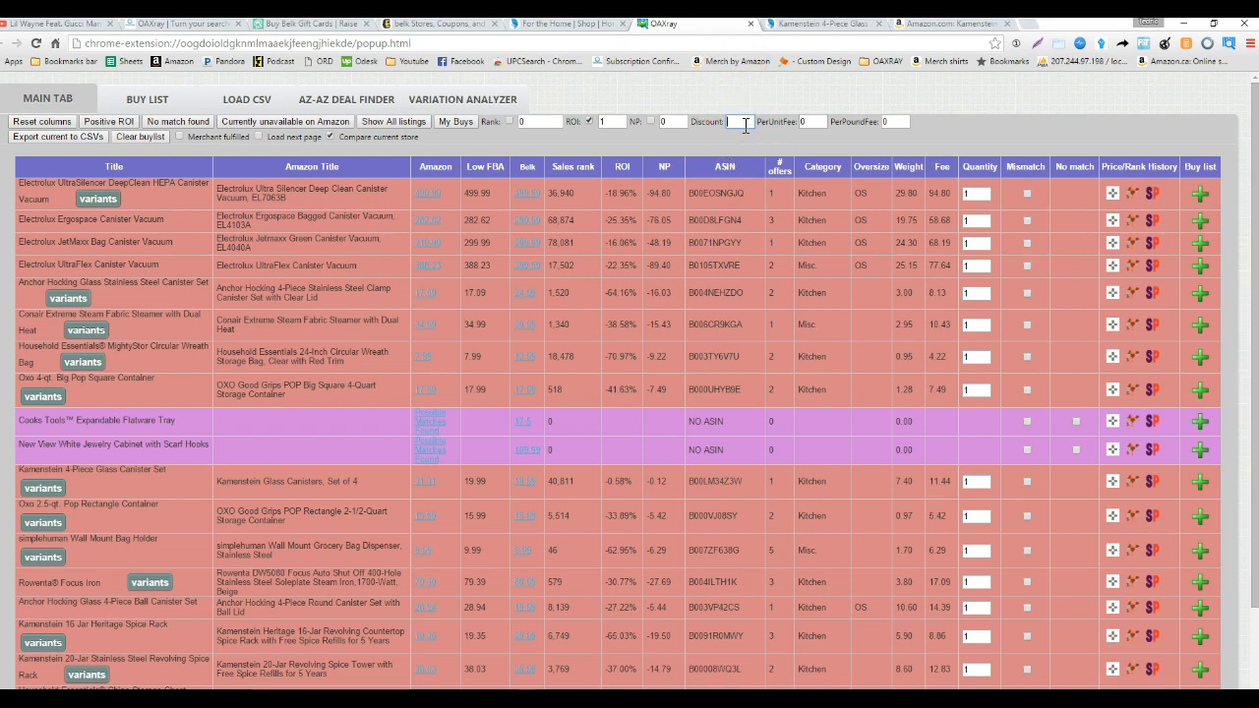
Enter a 43% discount so many Belk product rows flip to positive ROI
type("43")
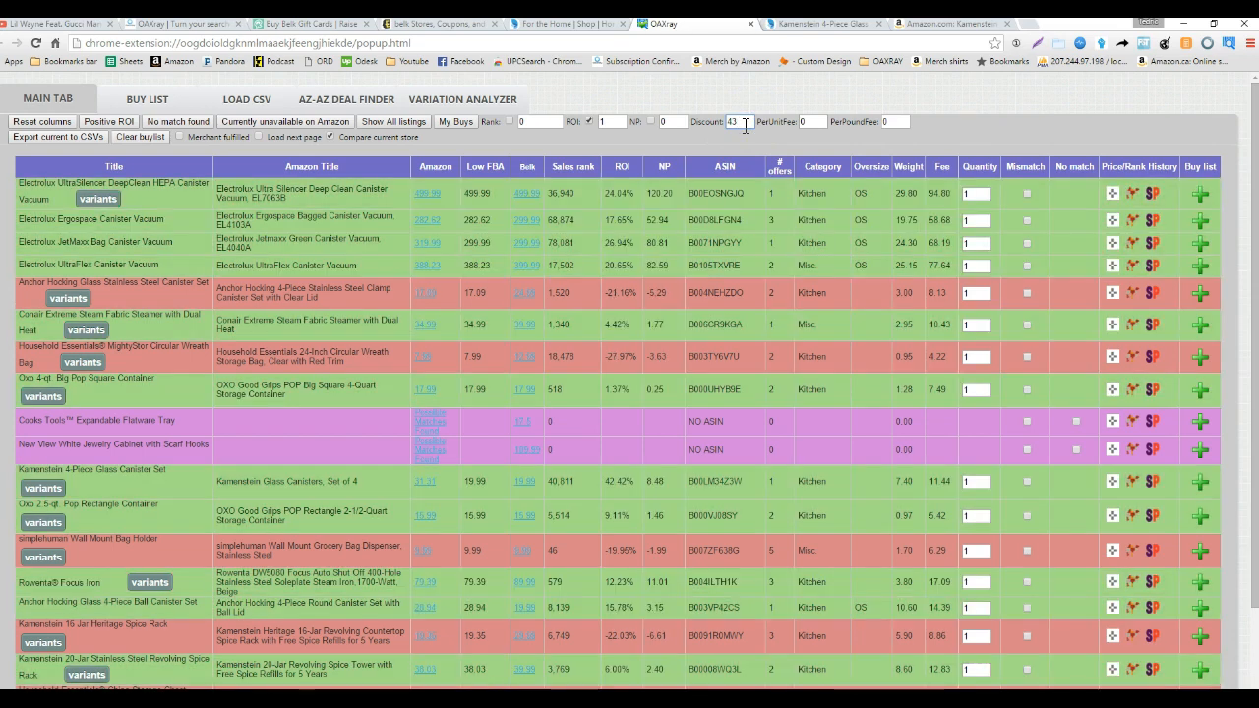
left_click(313, 23)
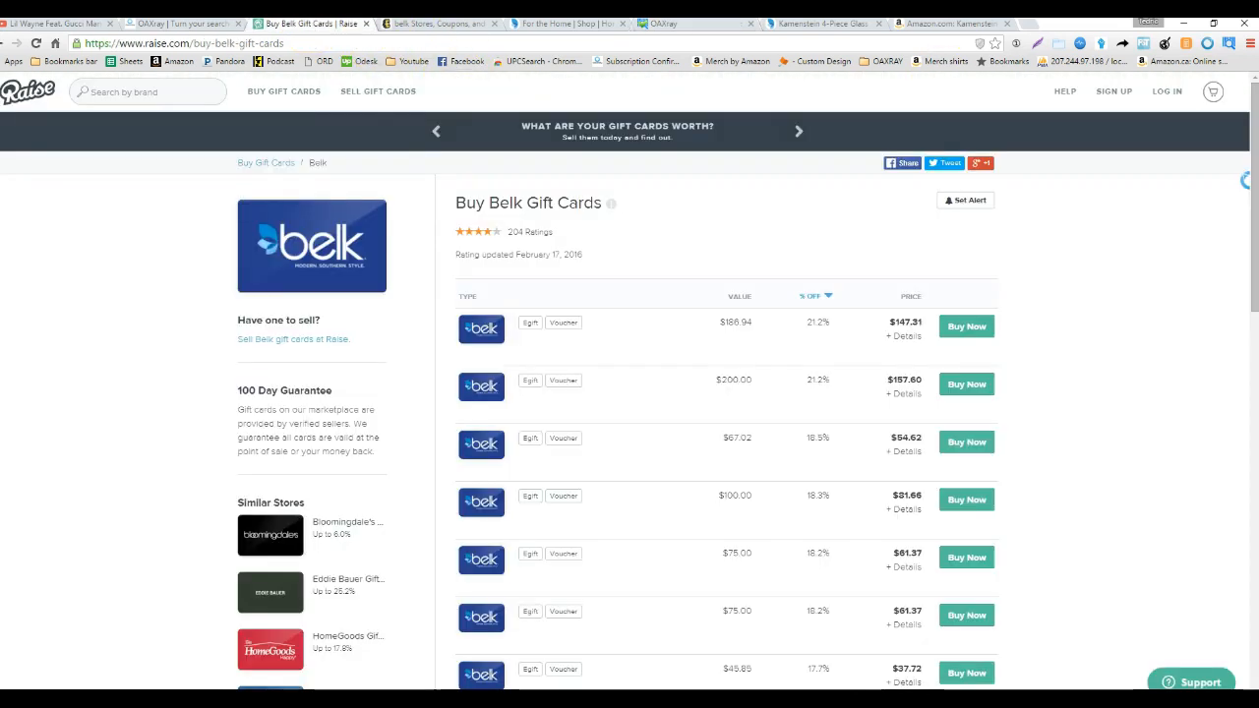
mouse_move(417, 38)
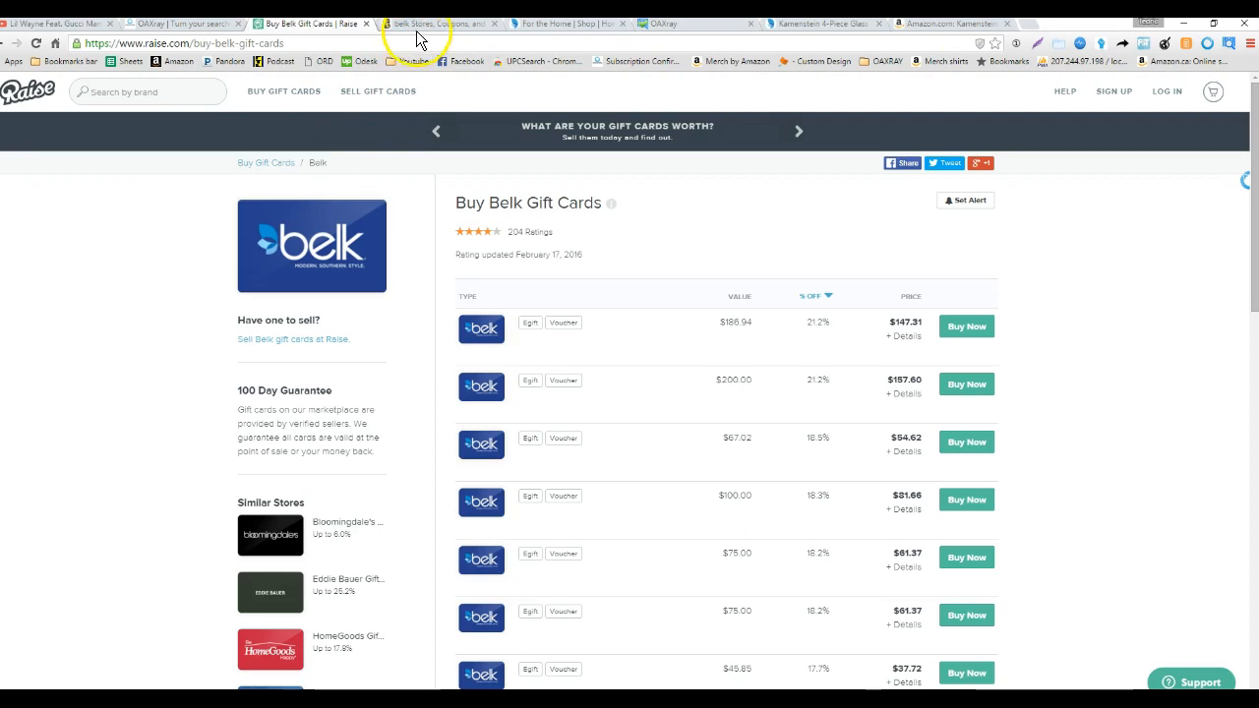
left_click(433, 23)
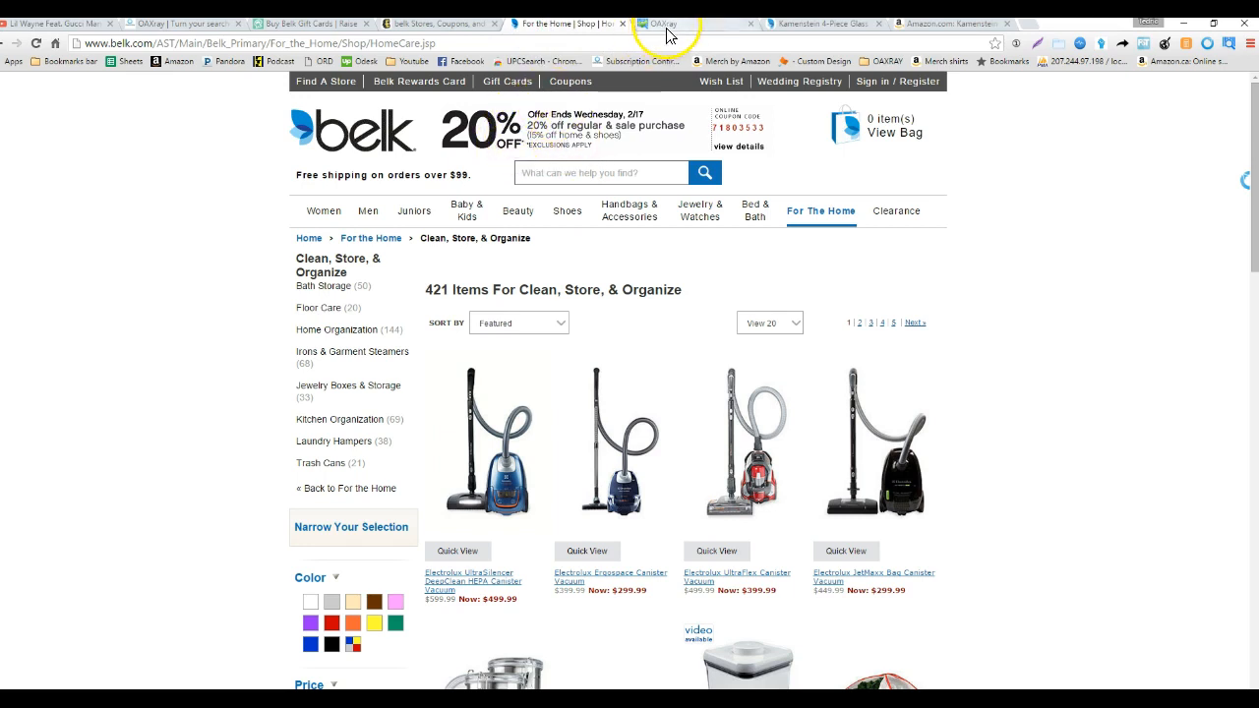
left_click(660, 22)
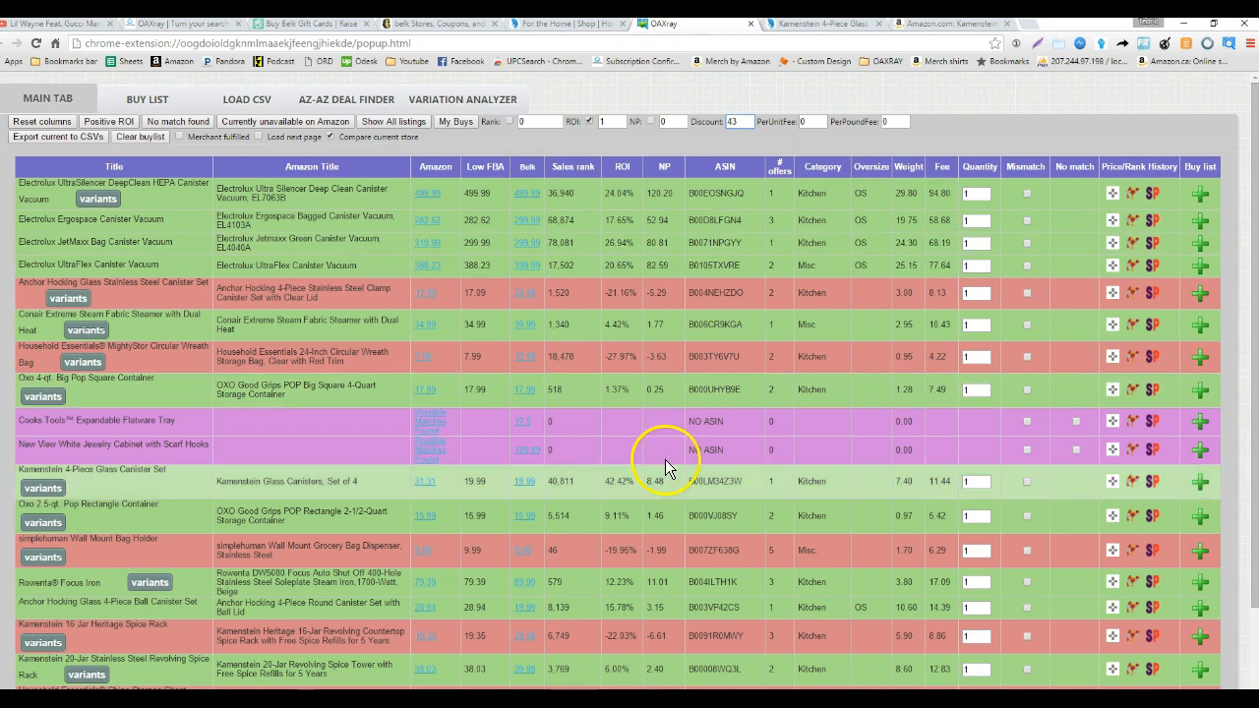
mouse_move(628, 507)
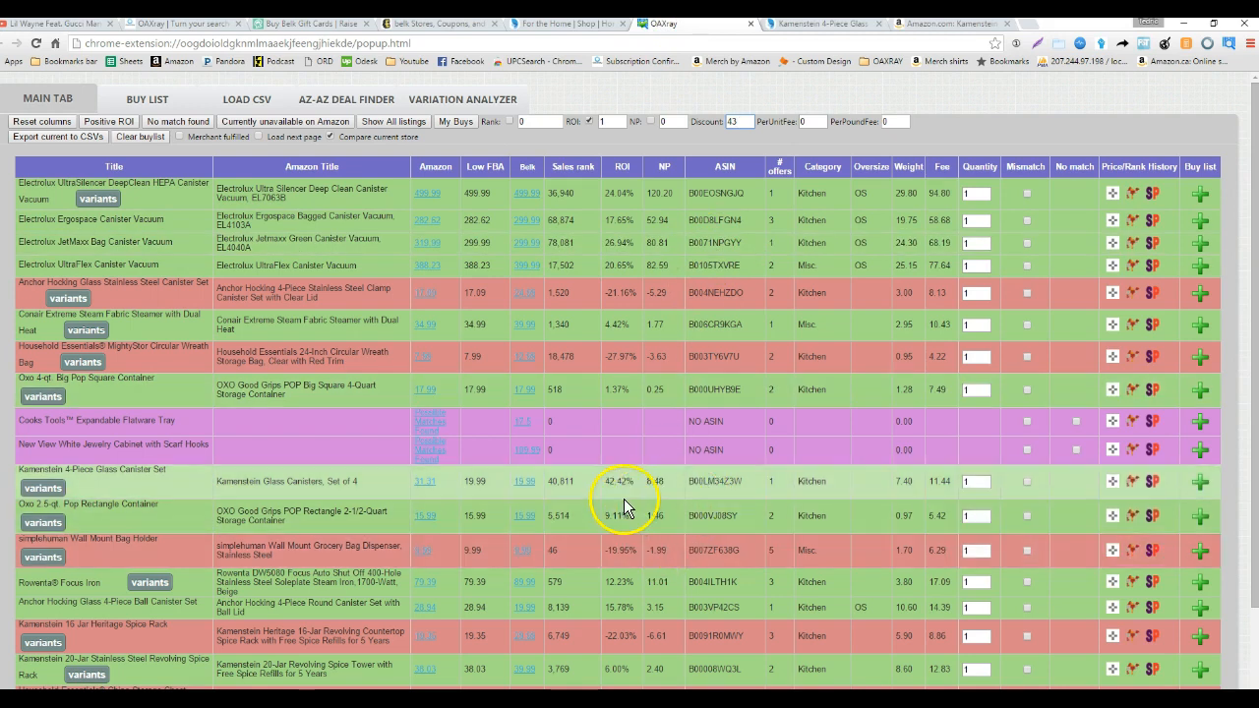